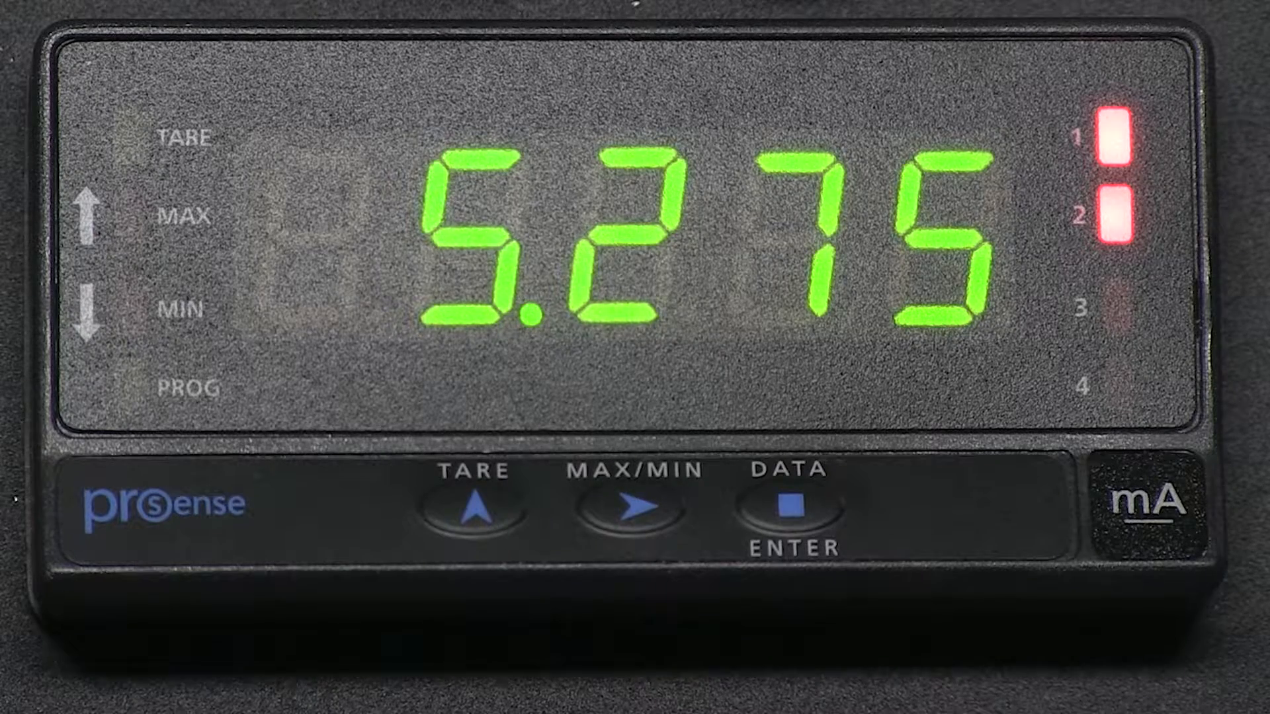
- Leave the 5.275 reading on the DPM3 and reach the access code entry showing 00
left_click(793, 506)
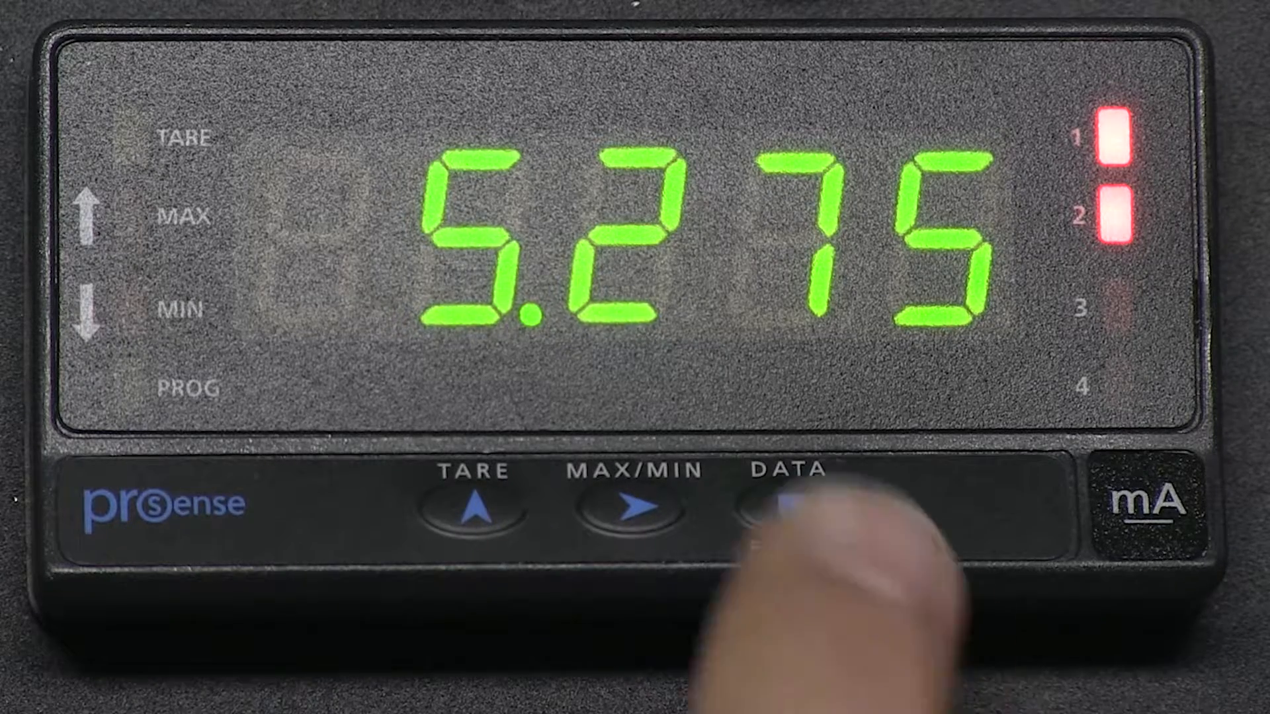
left_click(785, 502)
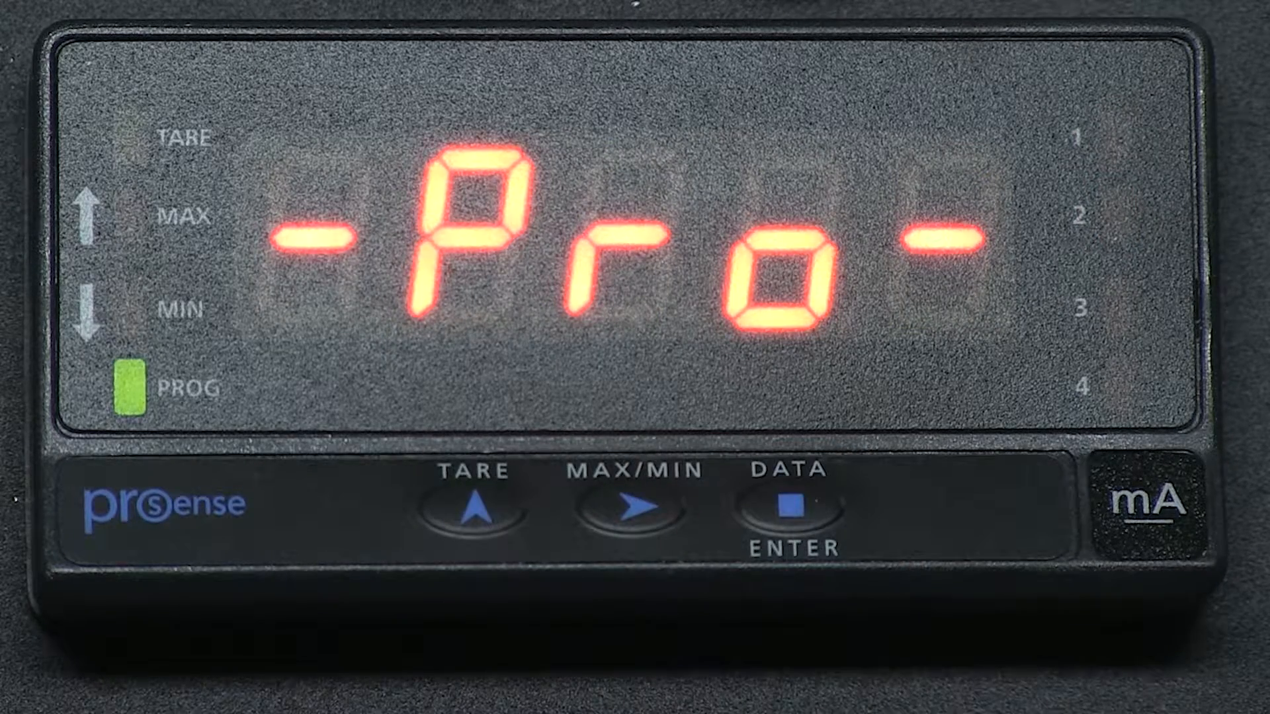
left_click(473, 510)
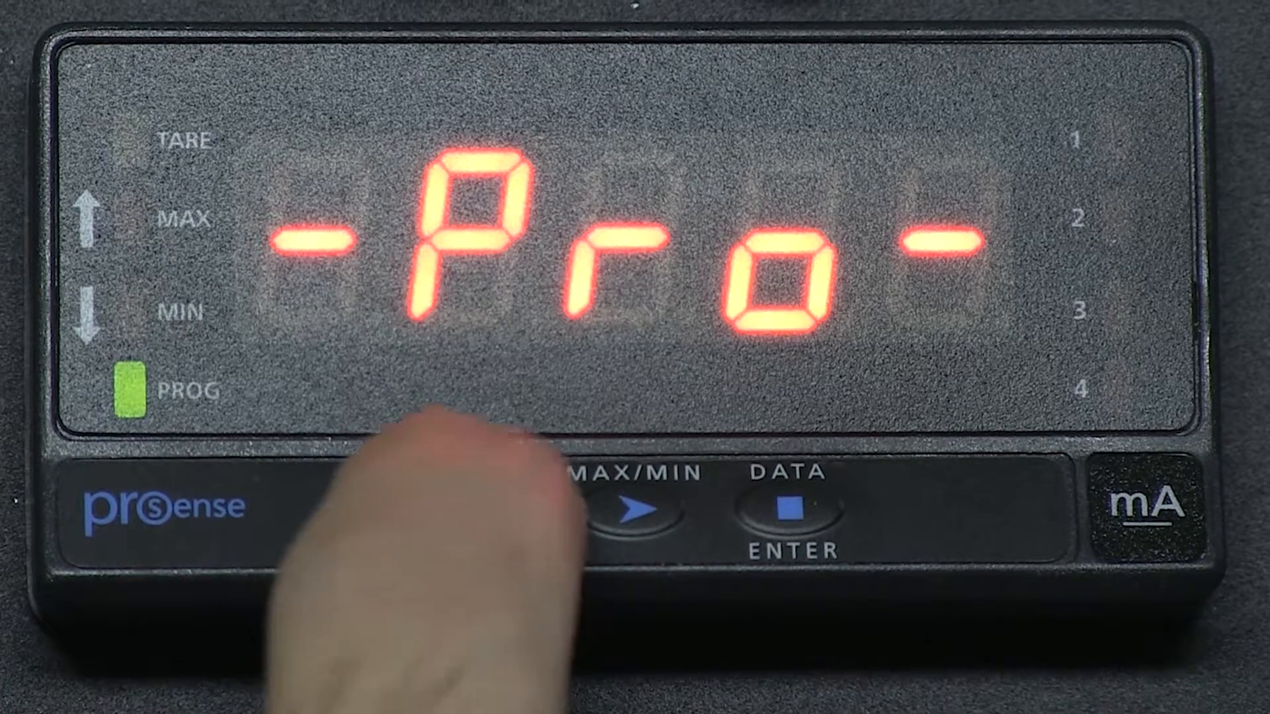
left_click(786, 504)
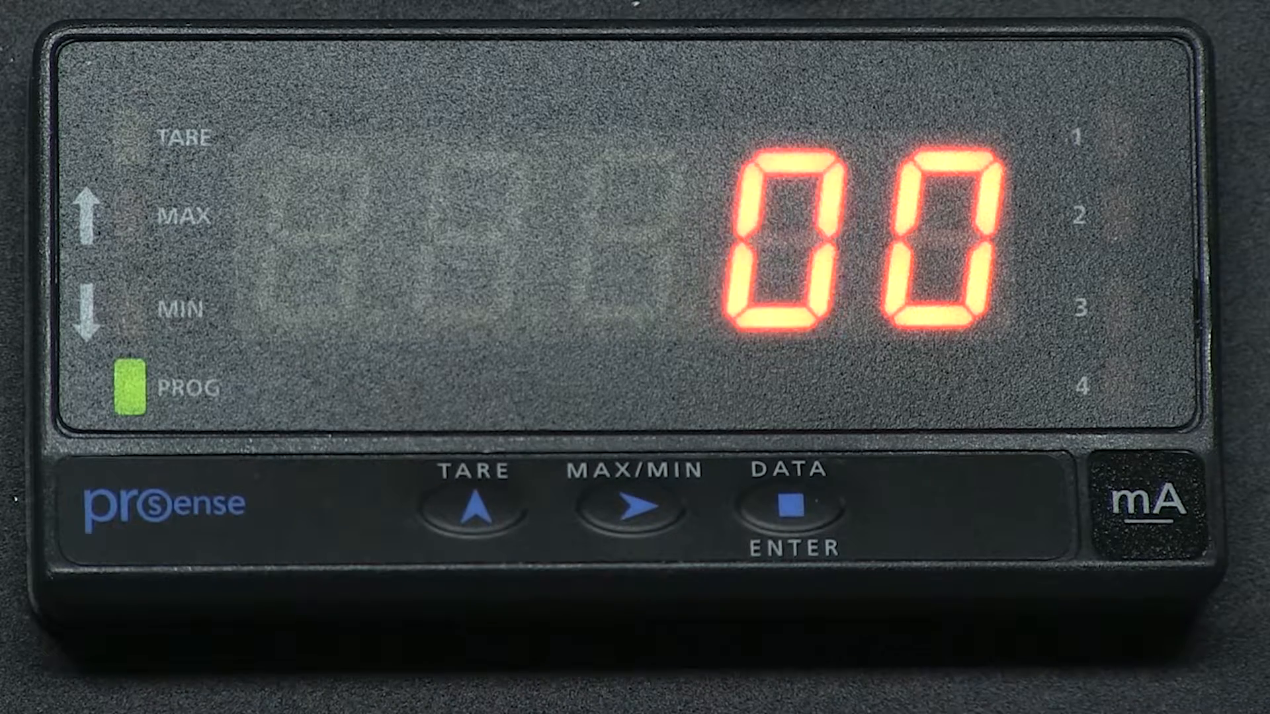
- Set the DPM3 access code to 74 and confirm it so StorE appears
left_click(473, 512)
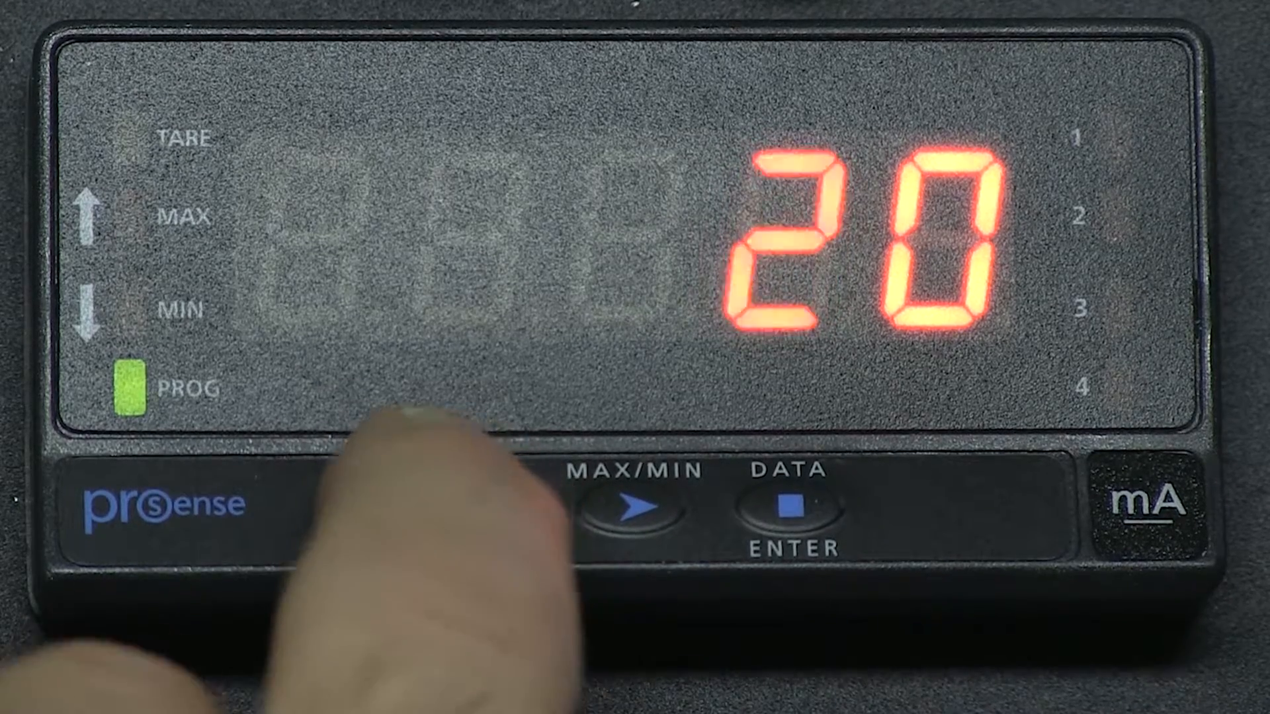
left_click(640, 502)
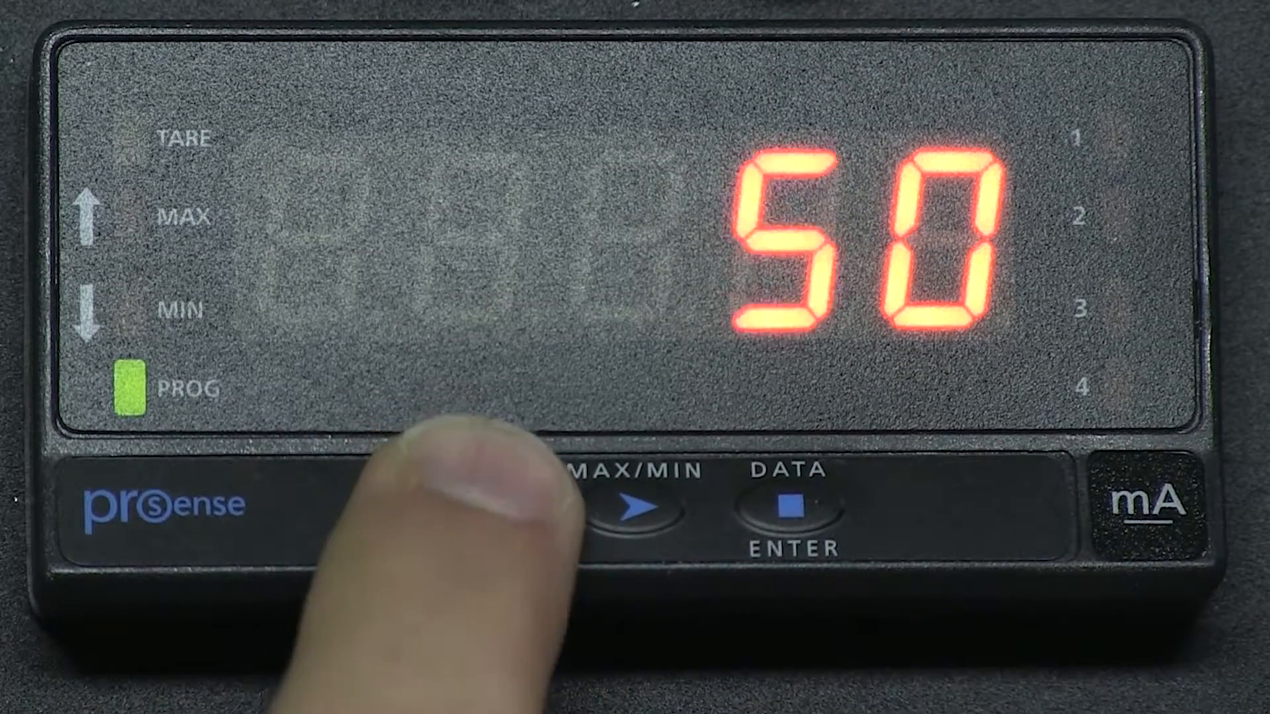
left_click(474, 502)
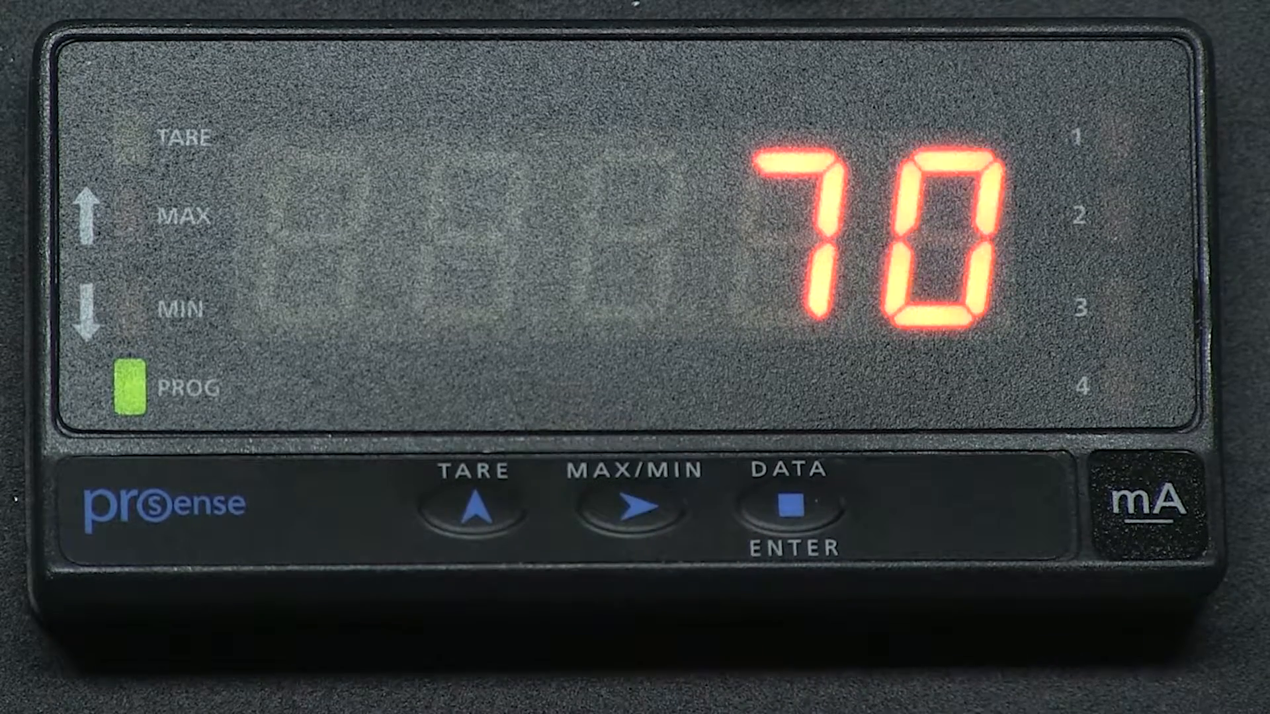
left_click(474, 509)
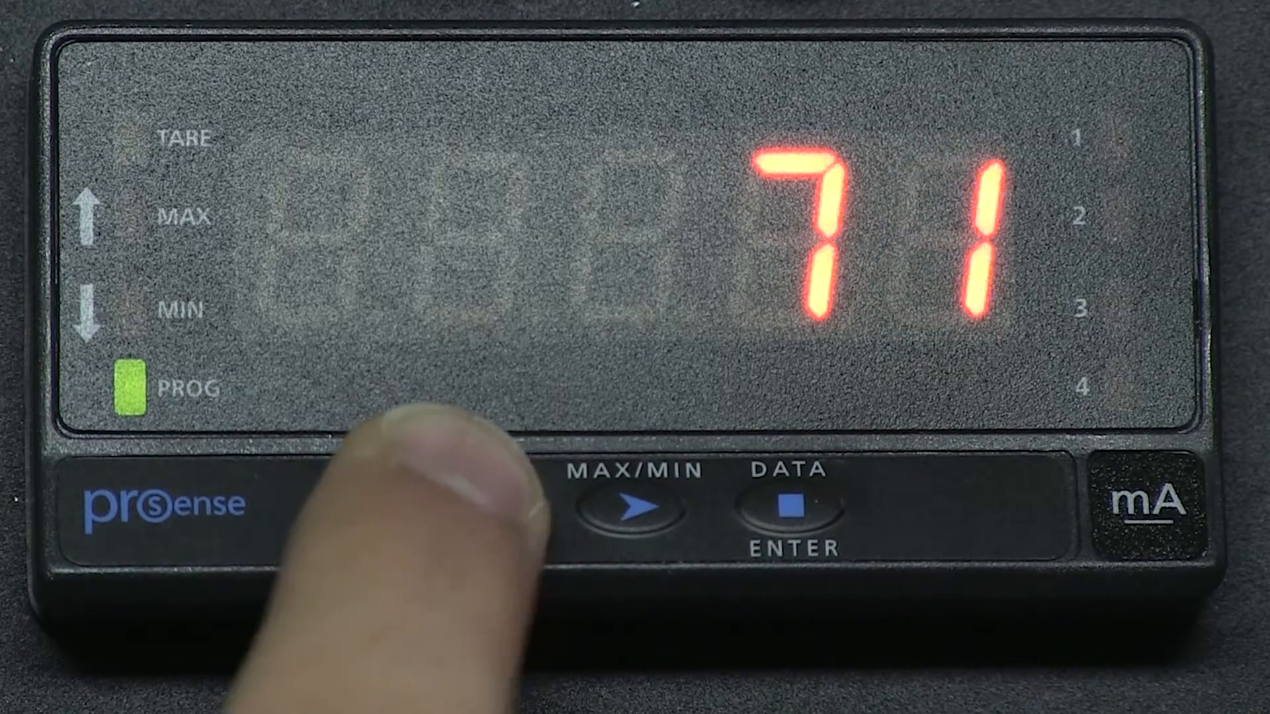
left_click(476, 501)
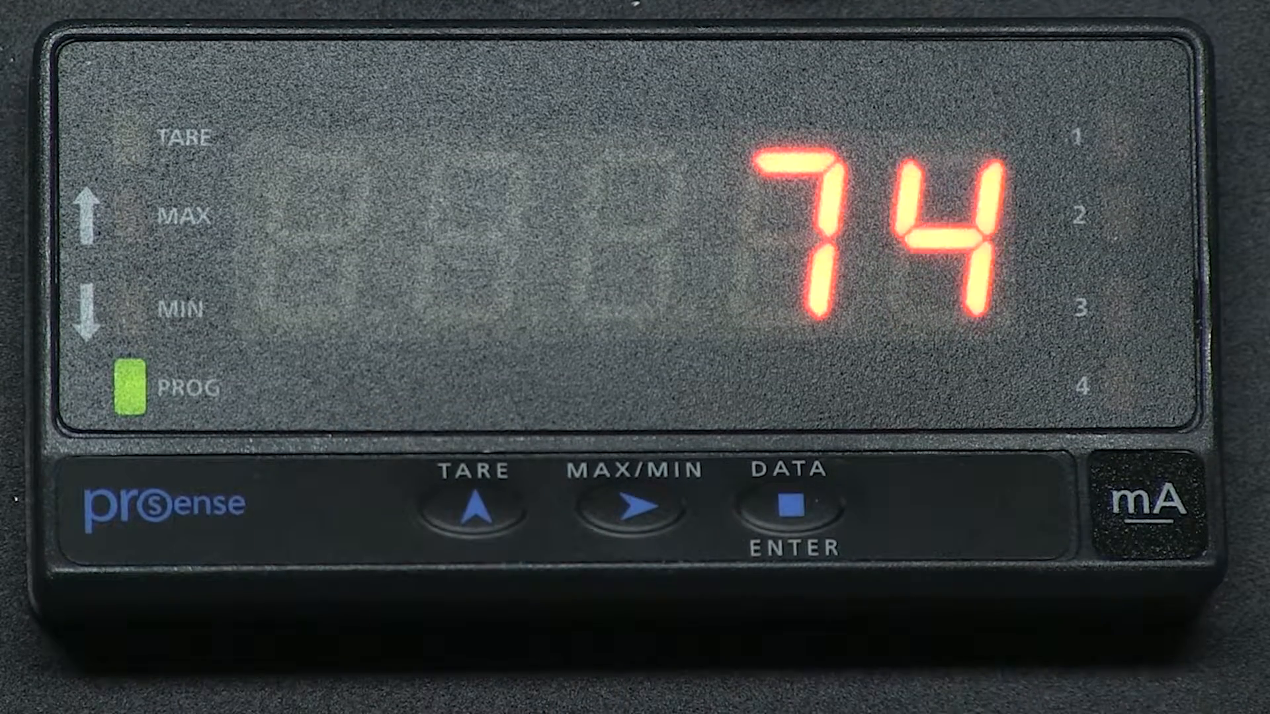
left_click(798, 506)
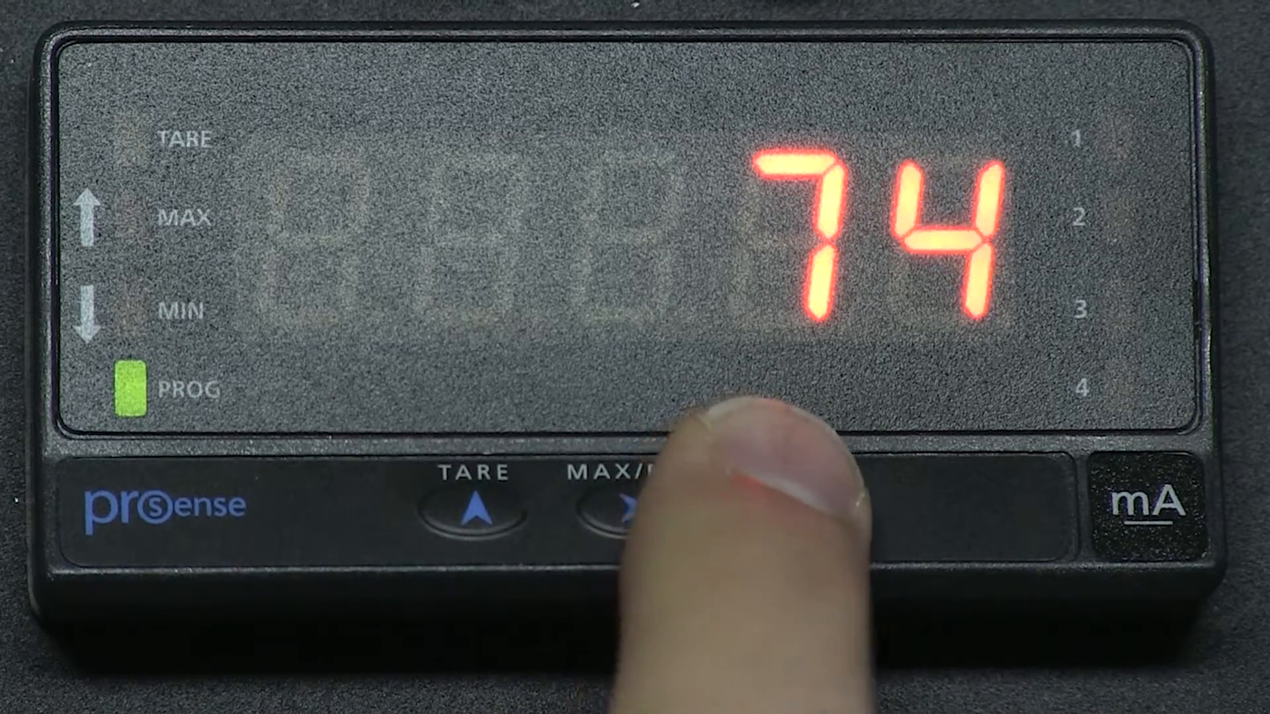
left_click(782, 502)
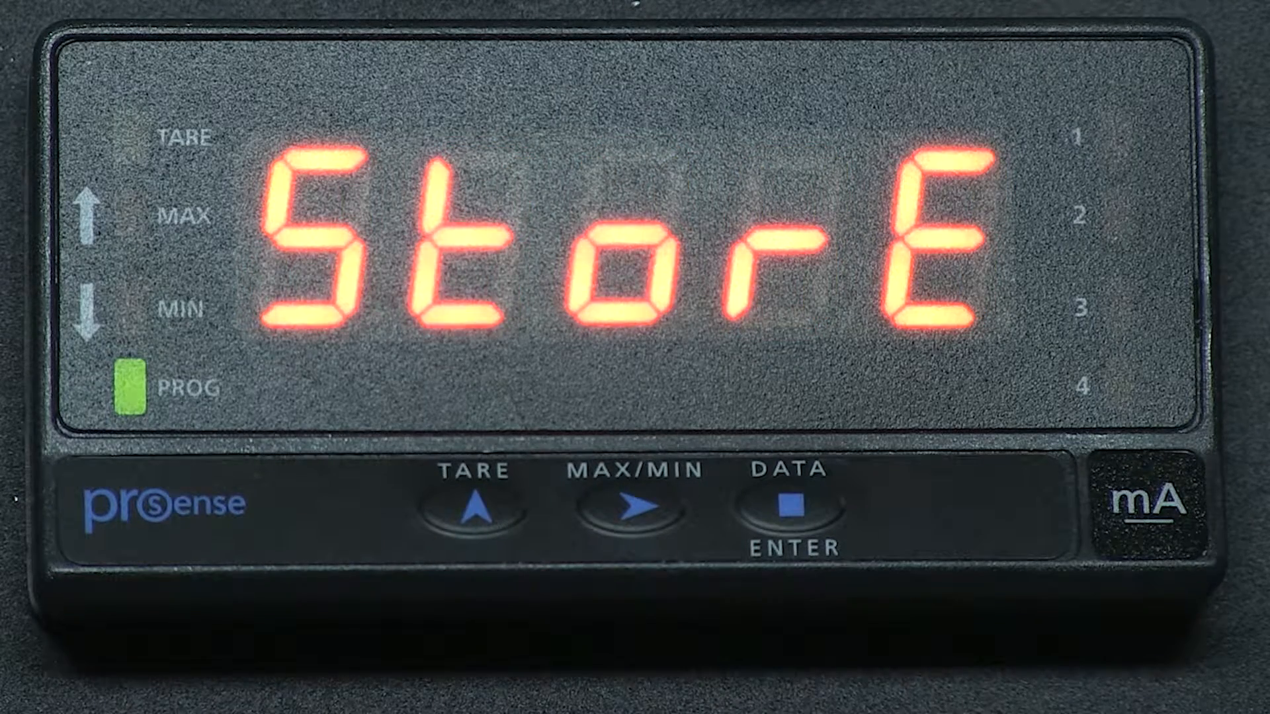
- Let the DPM3 finish storing factory defaults, then bring the psi DPM2 to Pro
left_click(788, 508)
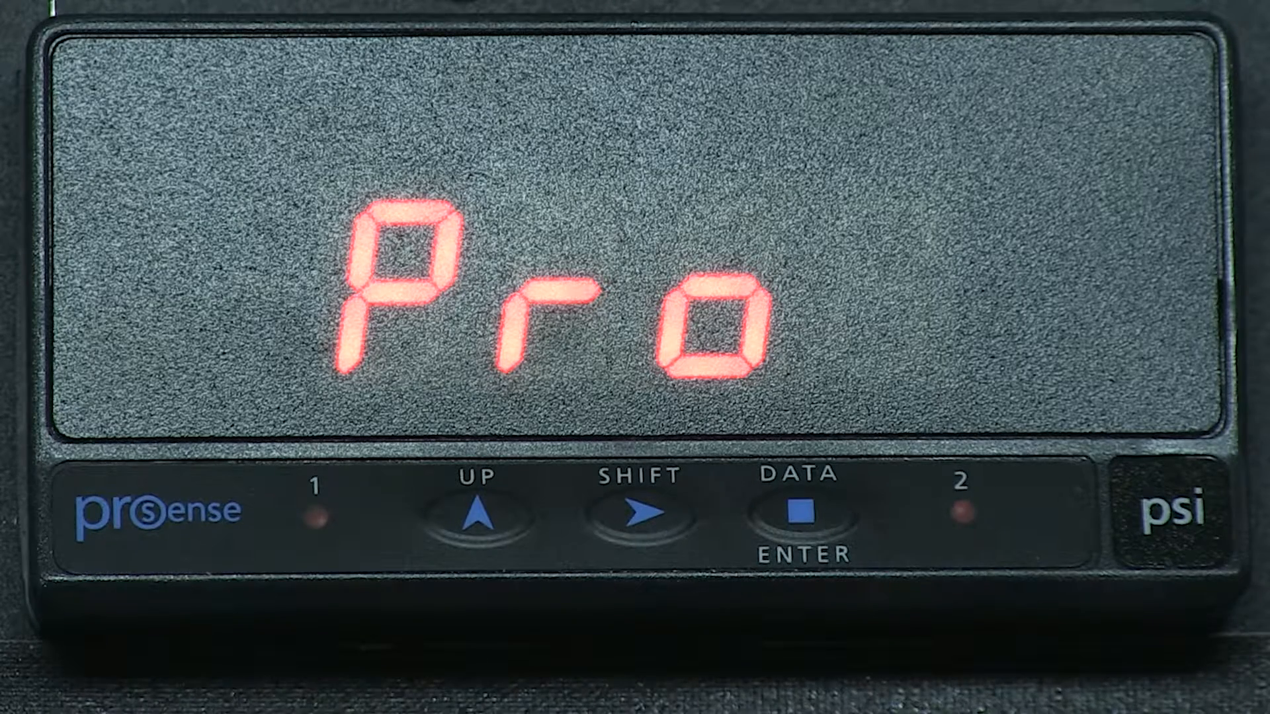
- Open the DPM2 code entry from Pro and set the digits to 74
left_click(798, 518)
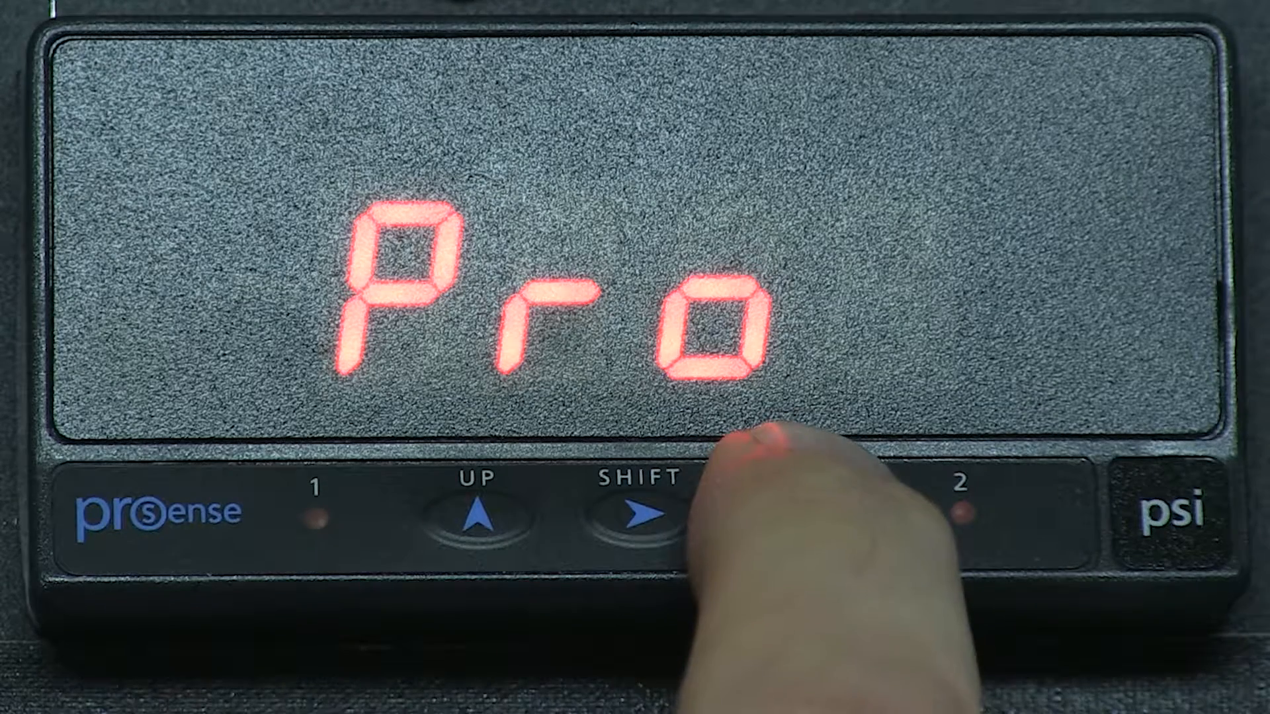
left_click(798, 510)
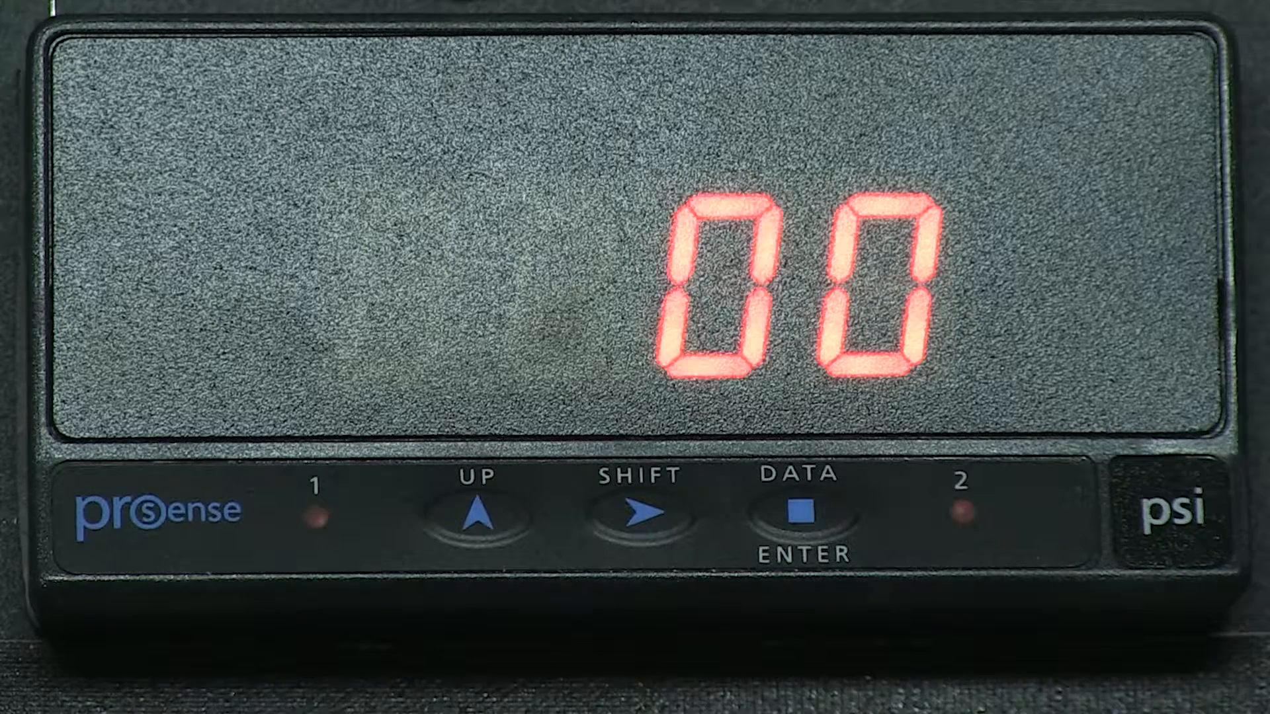
left_click(468, 512)
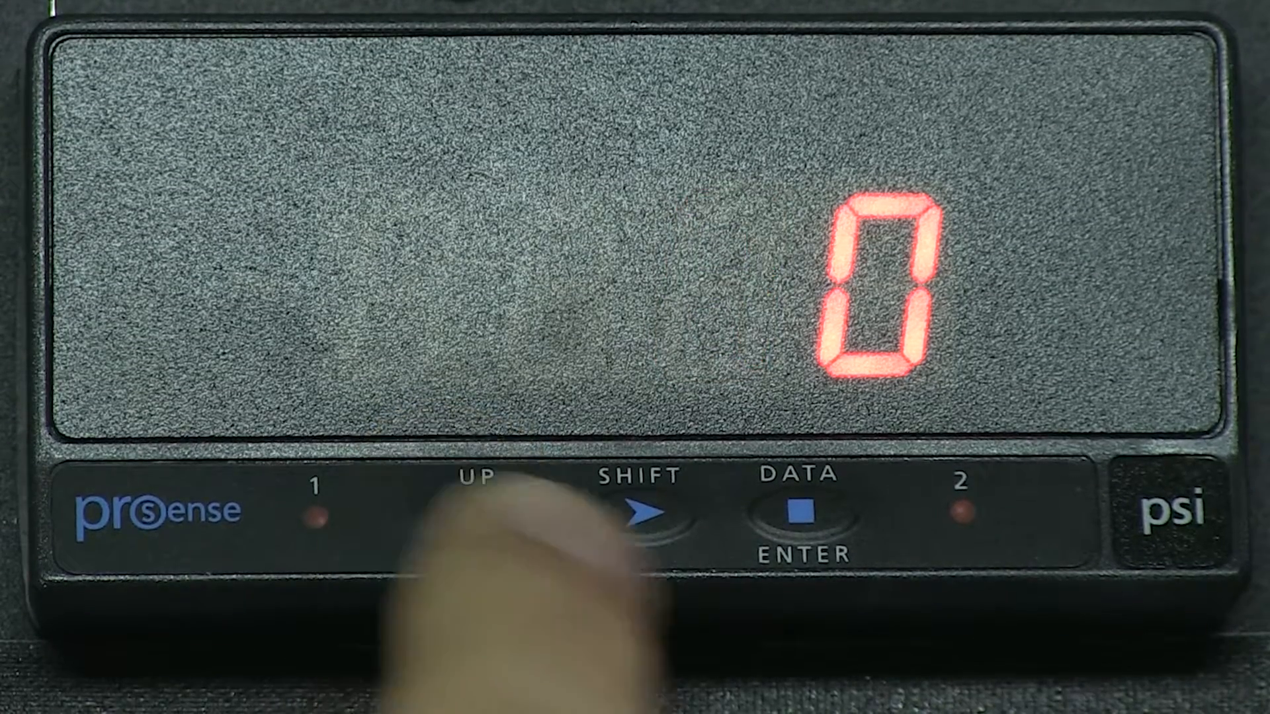
left_click(478, 498)
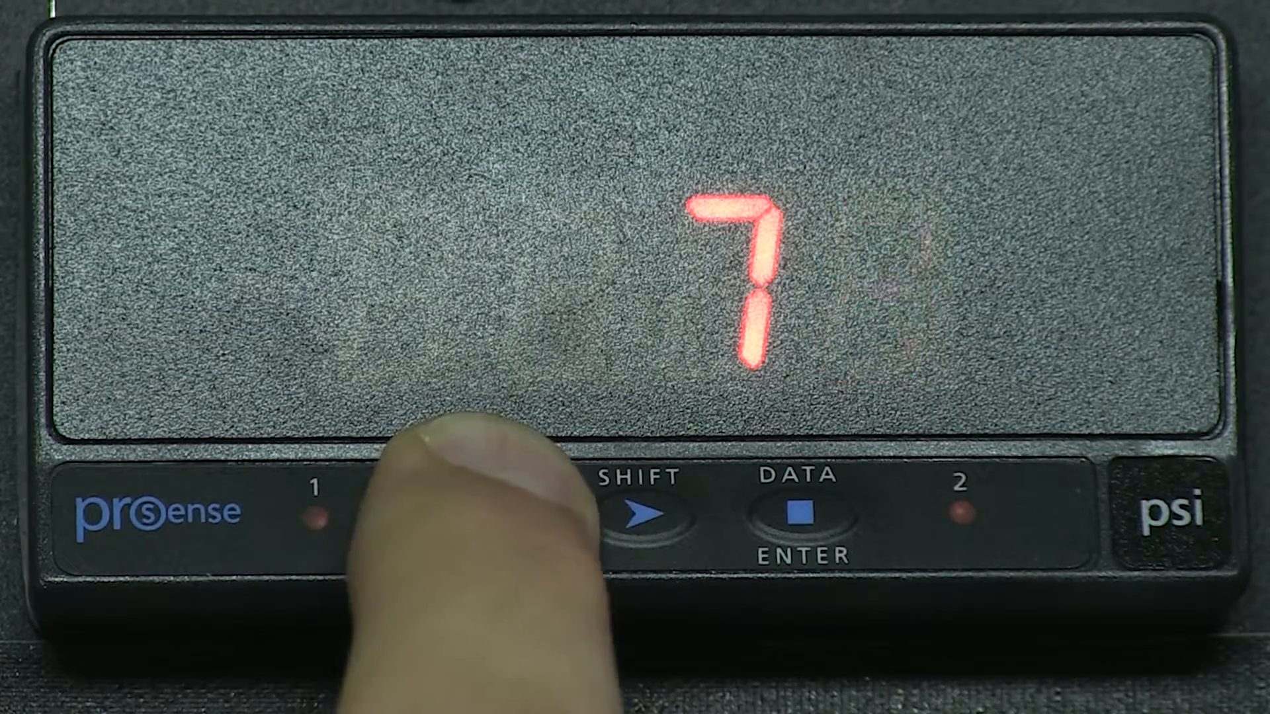
left_click(470, 510)
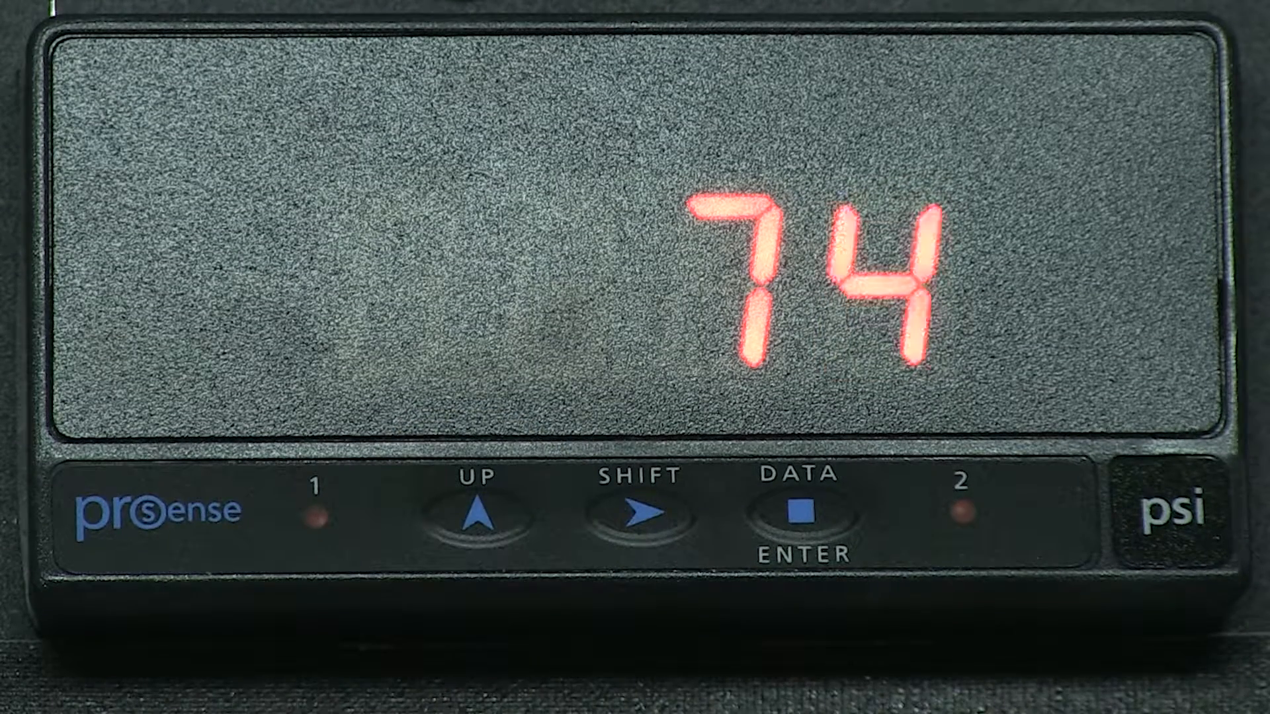